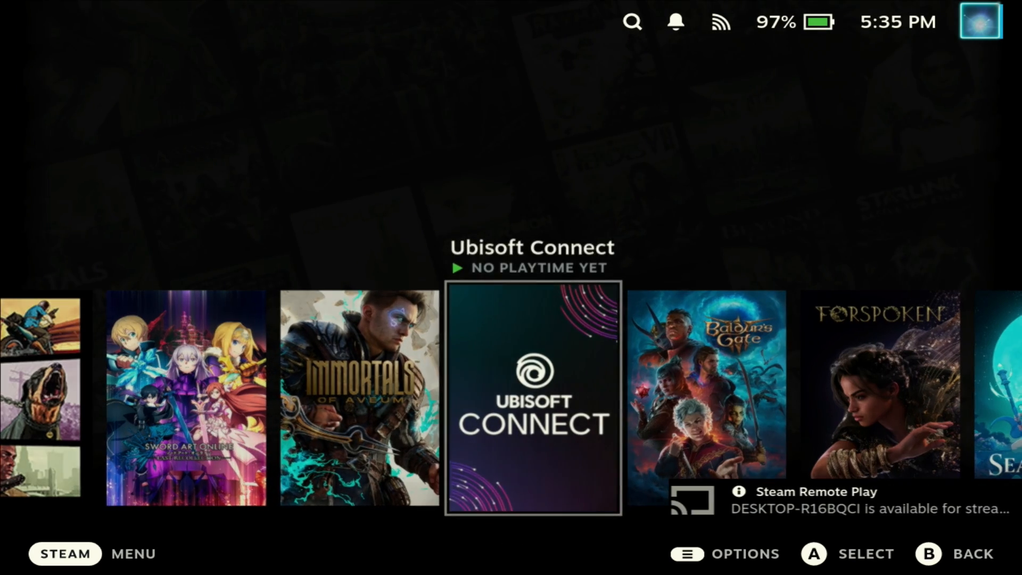
# Launch Ubisoft Connect from its Steam library page so the client's main screen appears
pyautogui.click(532, 399)
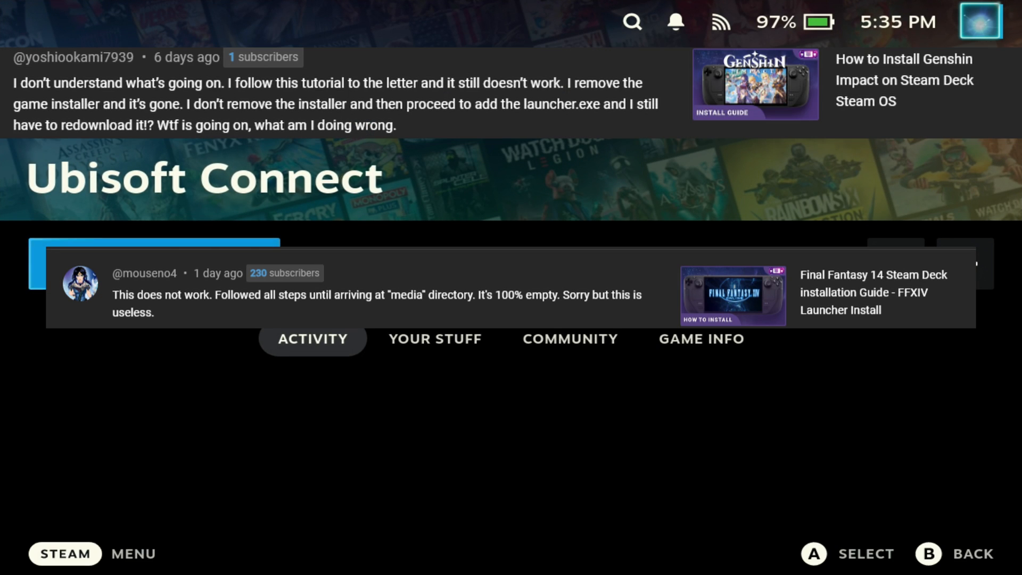
pyautogui.scroll(-3)
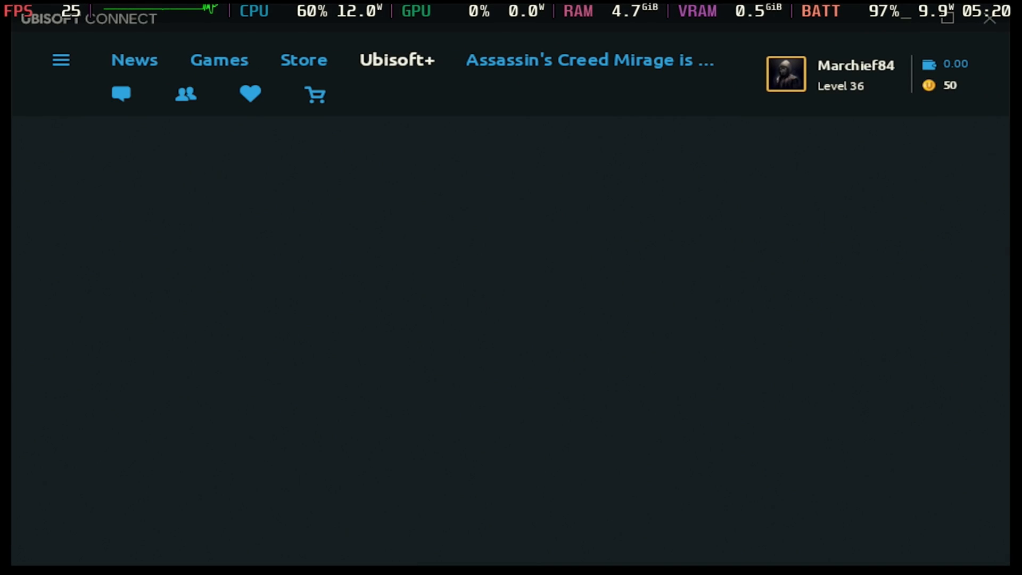
# Leave Ubisoft Connect for Desktop Mode with the Steam library showing ffxivsetup.exe running
pyautogui.click(396, 60)
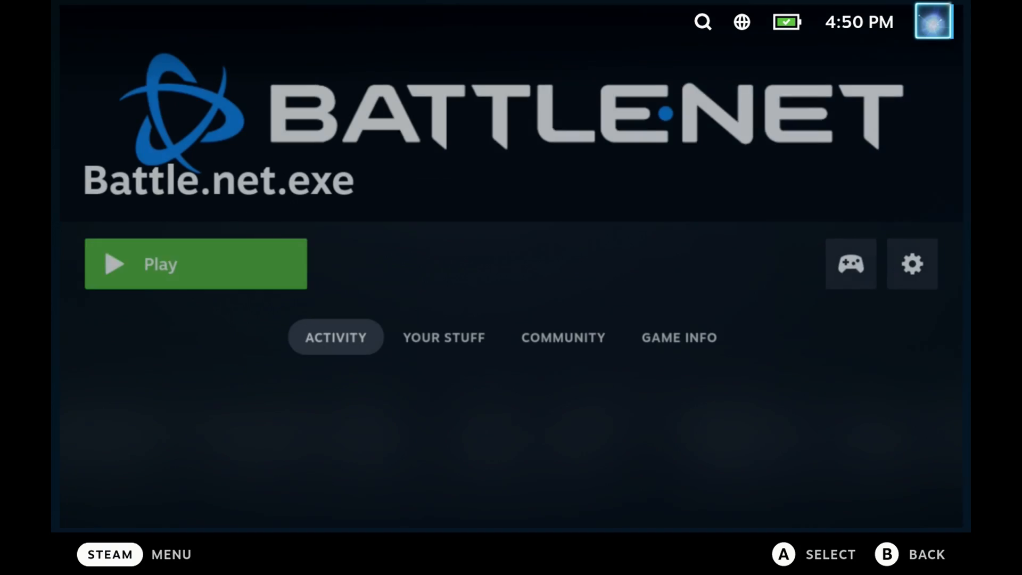
pyautogui.click(196, 264)
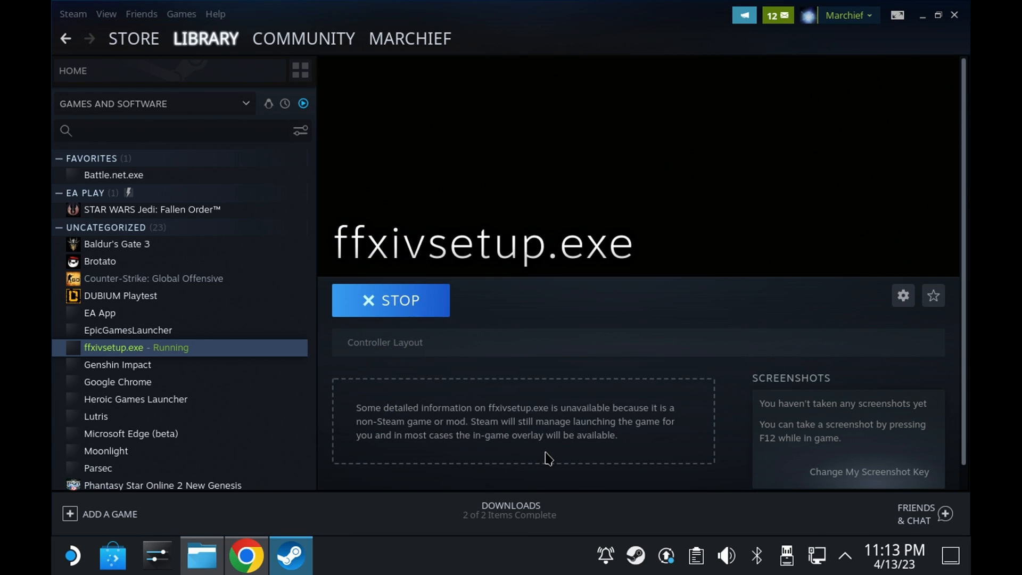
pyautogui.moveTo(396, 307)
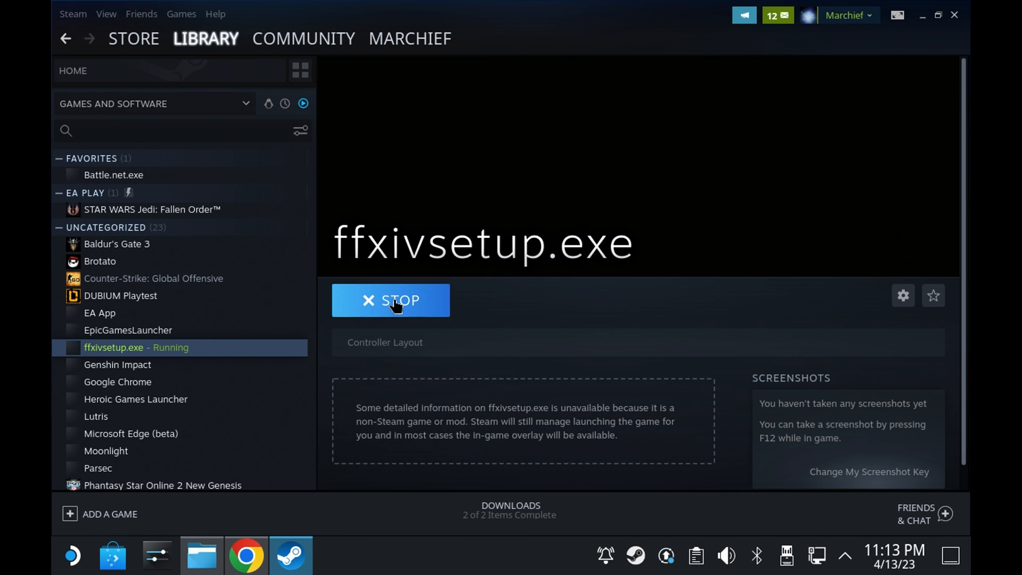
# Stop the running ffxivsetup.exe shortcut, confirm the exit, and bring up its removal options
pyautogui.click(391, 300)
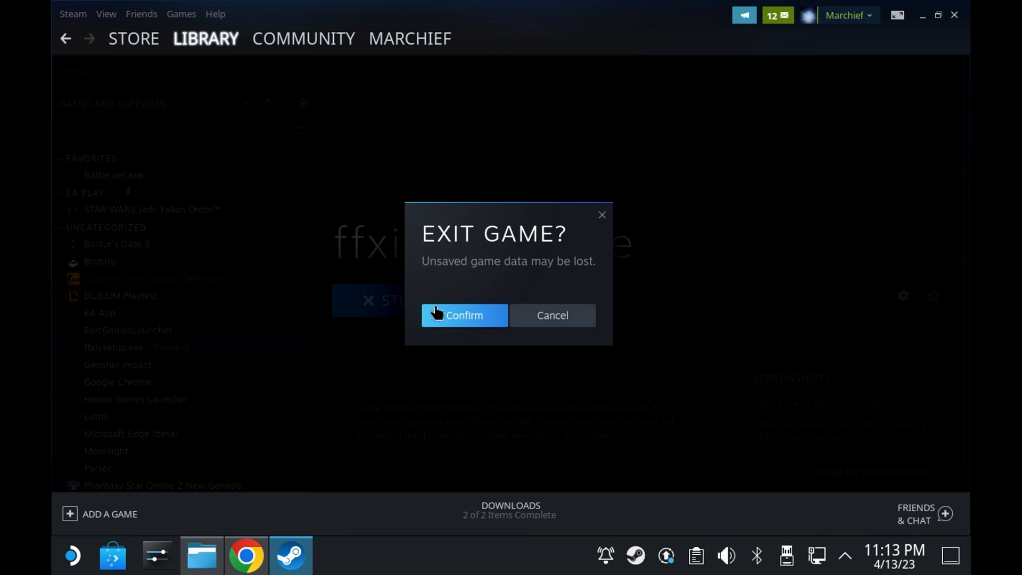
pyautogui.click(463, 315)
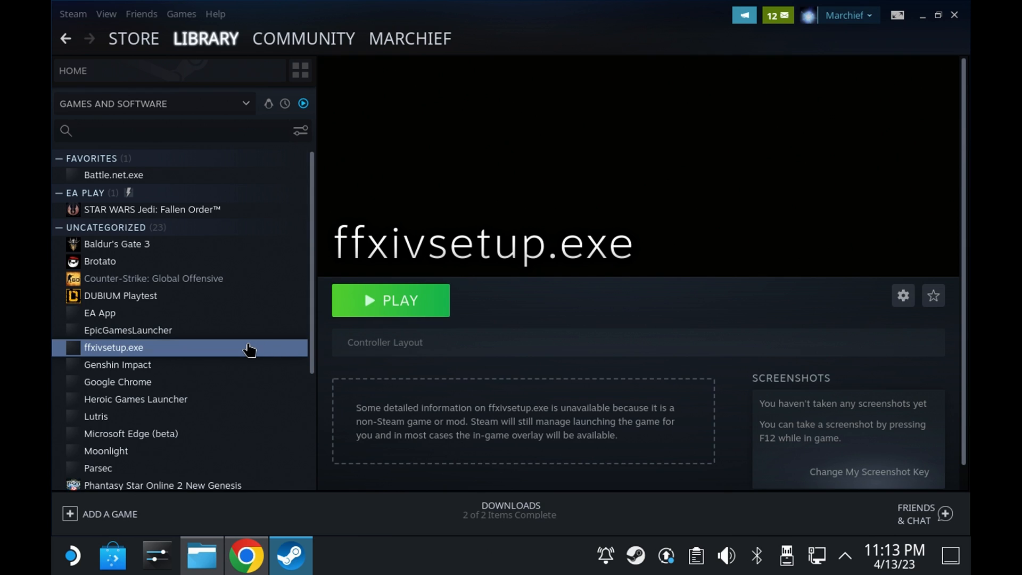
pyautogui.rightClick(114, 347)
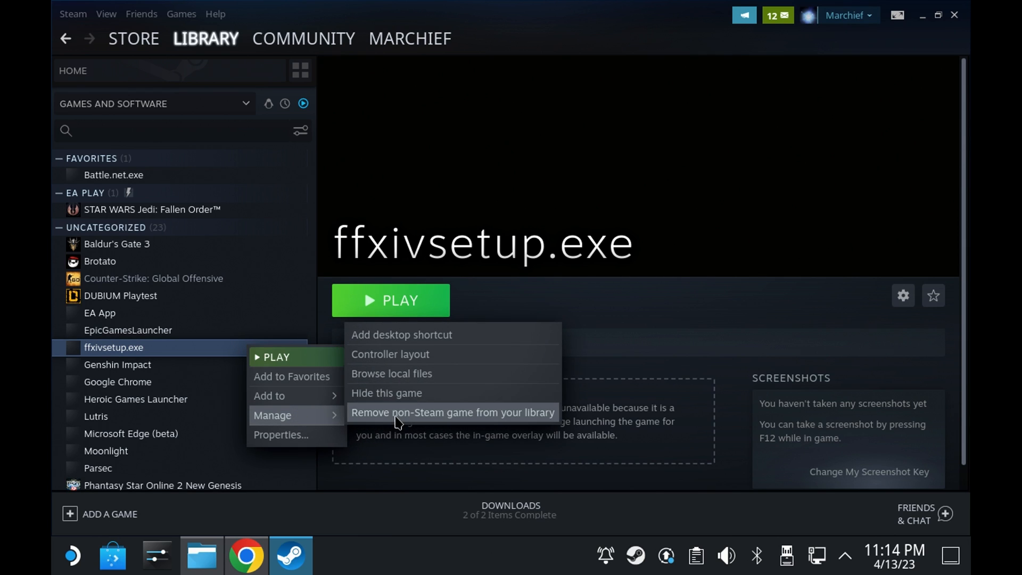
pyautogui.moveTo(411, 417)
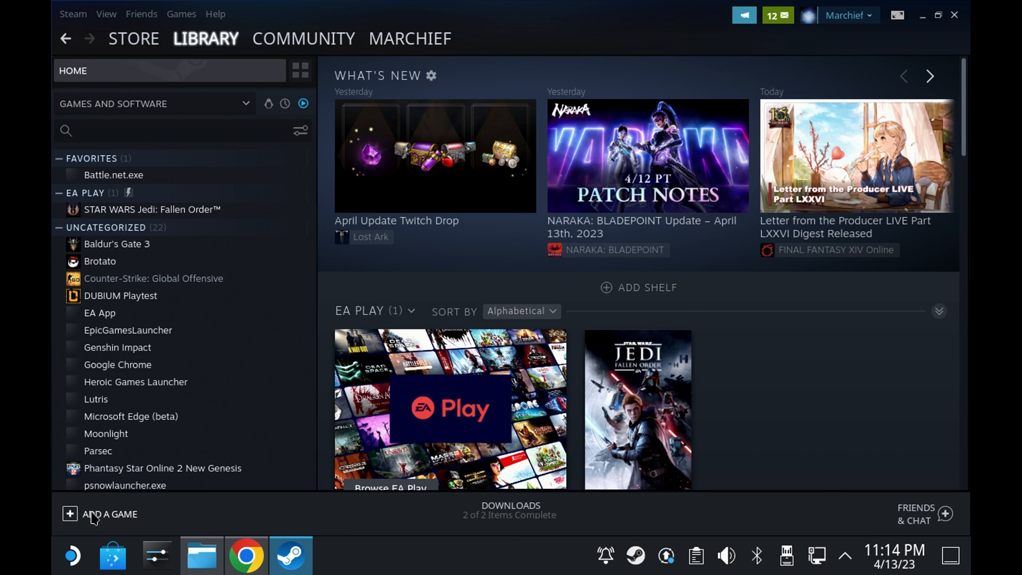
# Add EAappInstaller.exe as a non-Steam game by browsing to the installer on disk
pyautogui.click(99, 515)
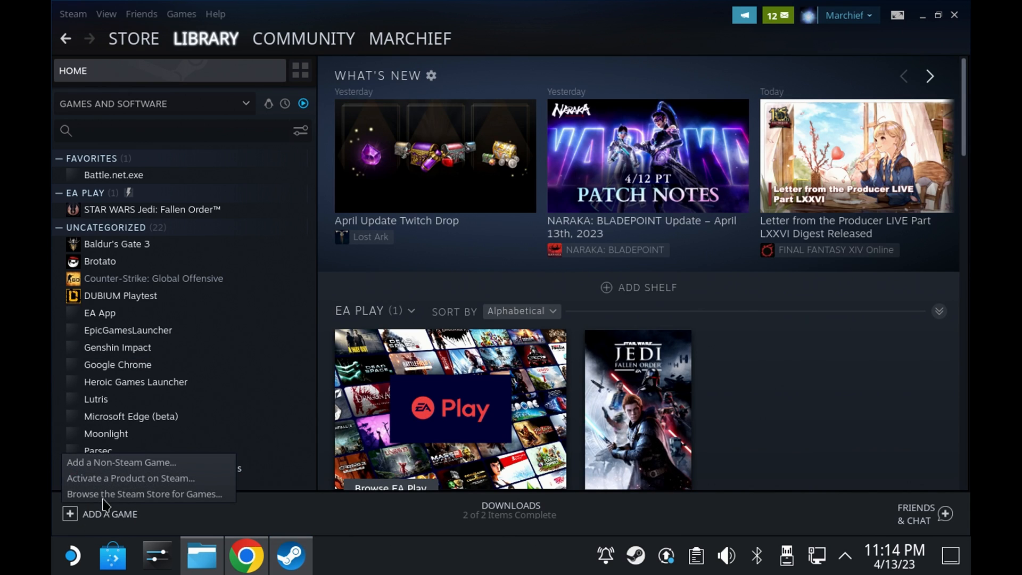
pyautogui.moveTo(123, 489)
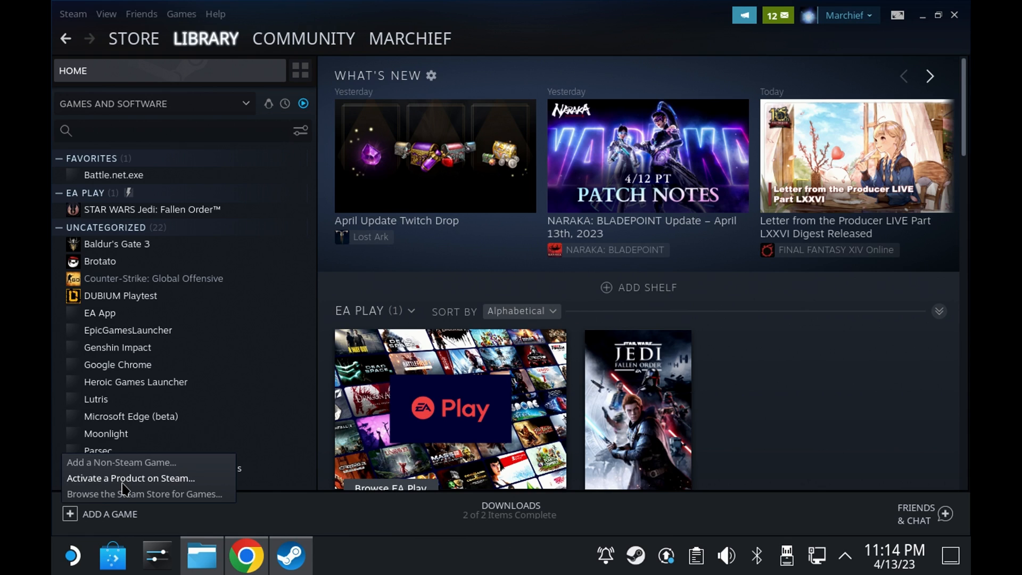
pyautogui.moveTo(129, 470)
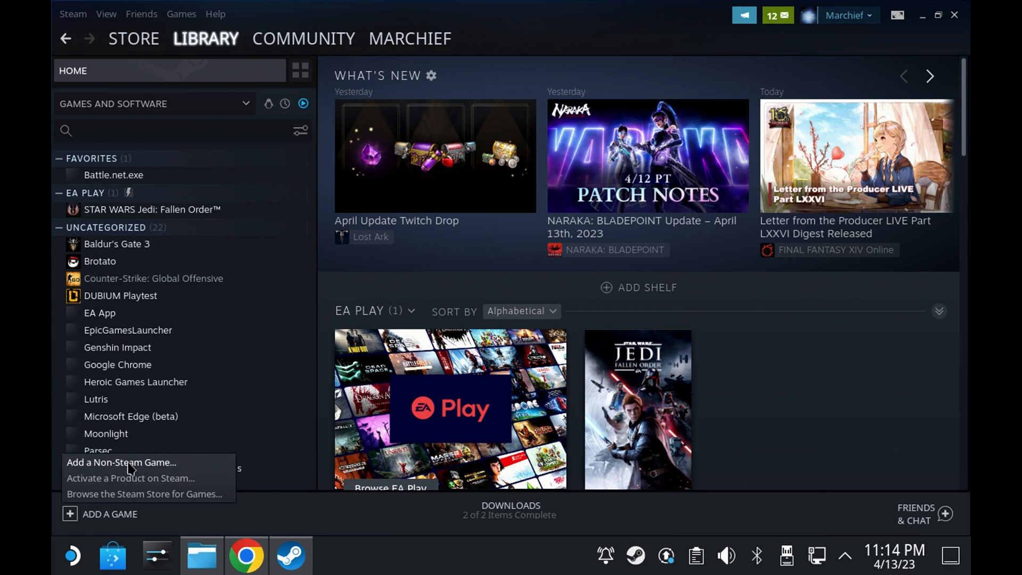
pyautogui.click(120, 462)
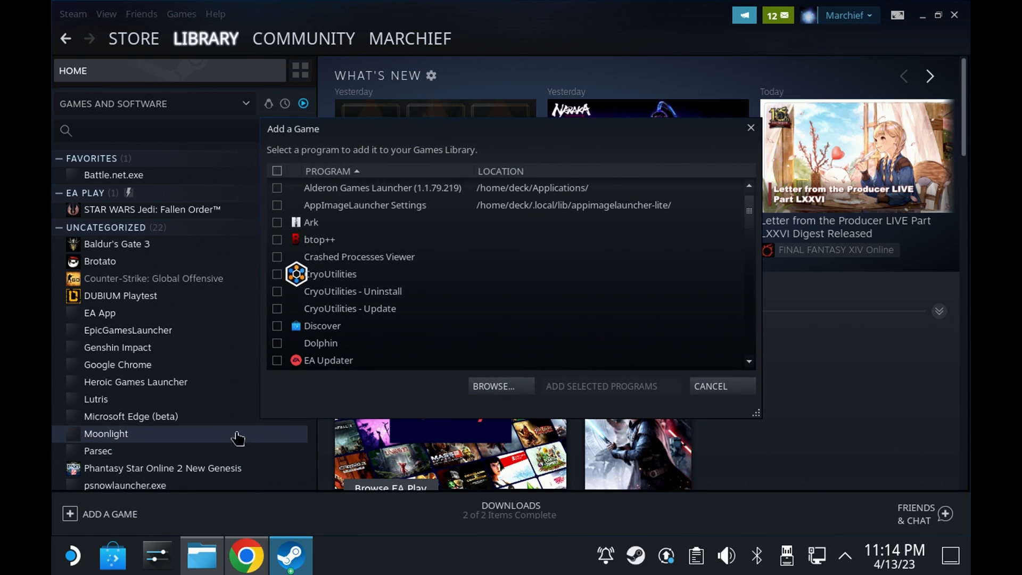
pyautogui.moveTo(508, 369)
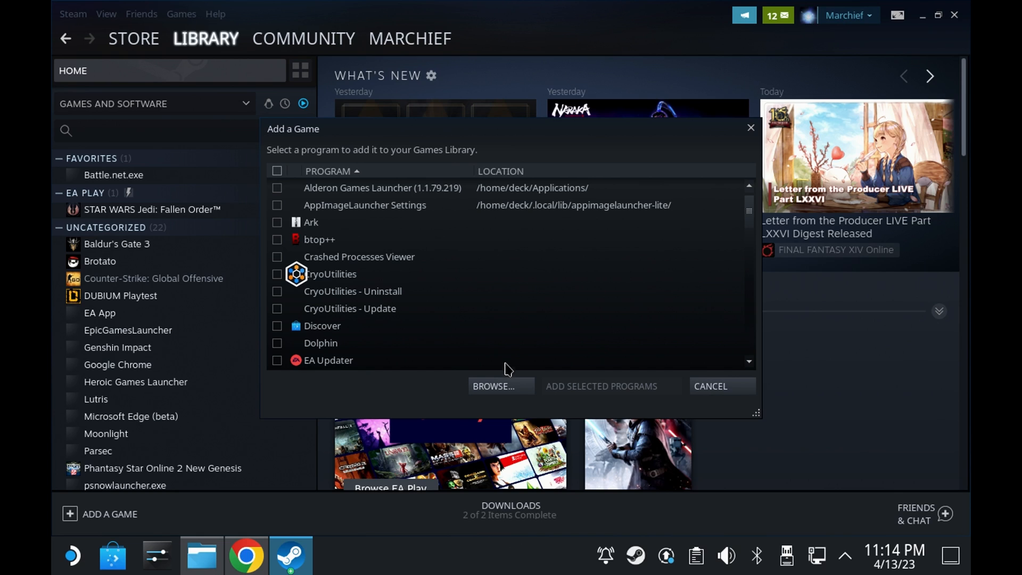
pyautogui.moveTo(494, 397)
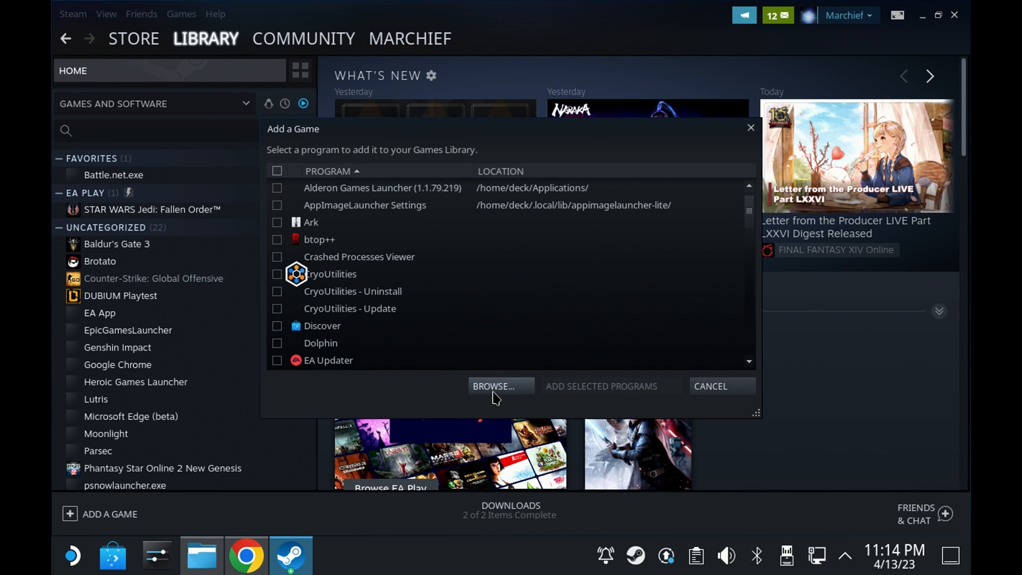
pyautogui.click(492, 386)
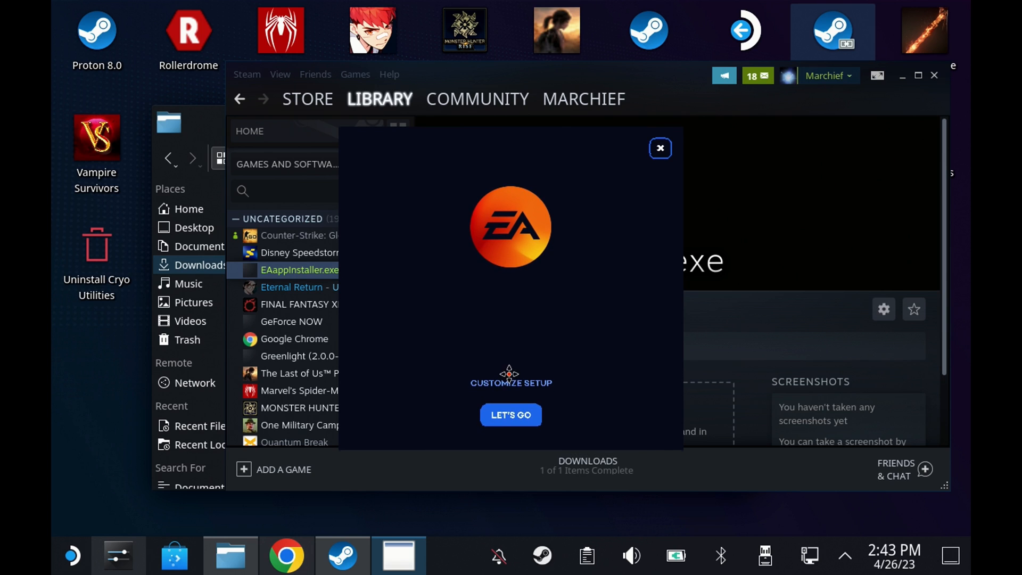
# Close the EA setup window and paste the EADesktop.exe path into the shortcut's Target property
pyautogui.click(660, 148)
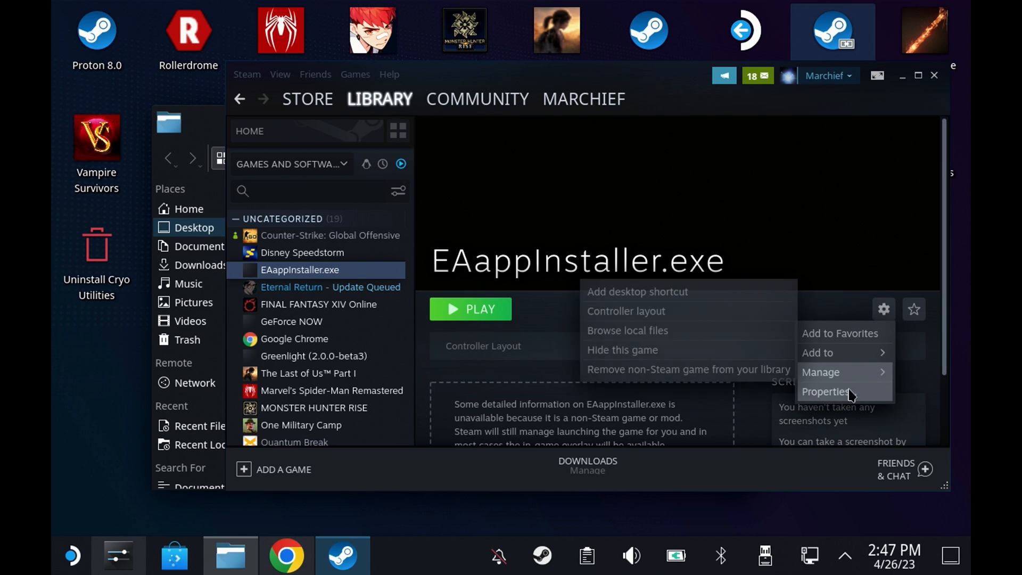
pyautogui.click(824, 391)
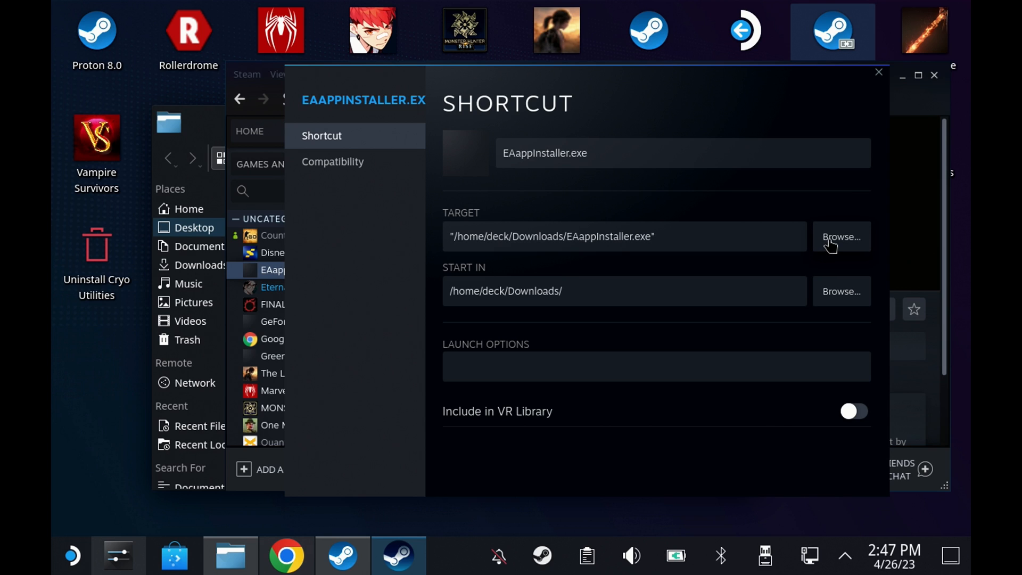
pyautogui.moveTo(319, 509)
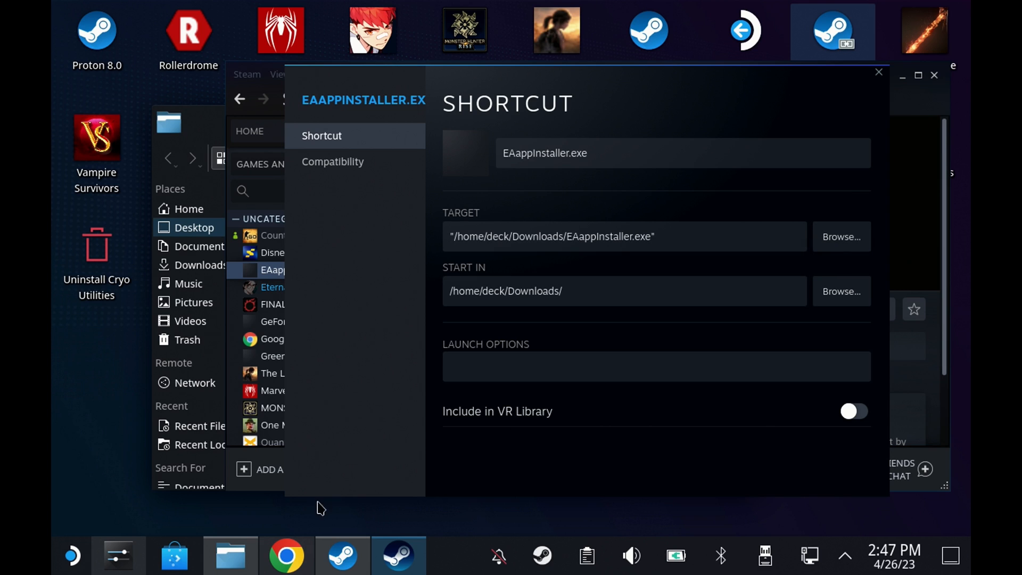
pyautogui.click(230, 556)
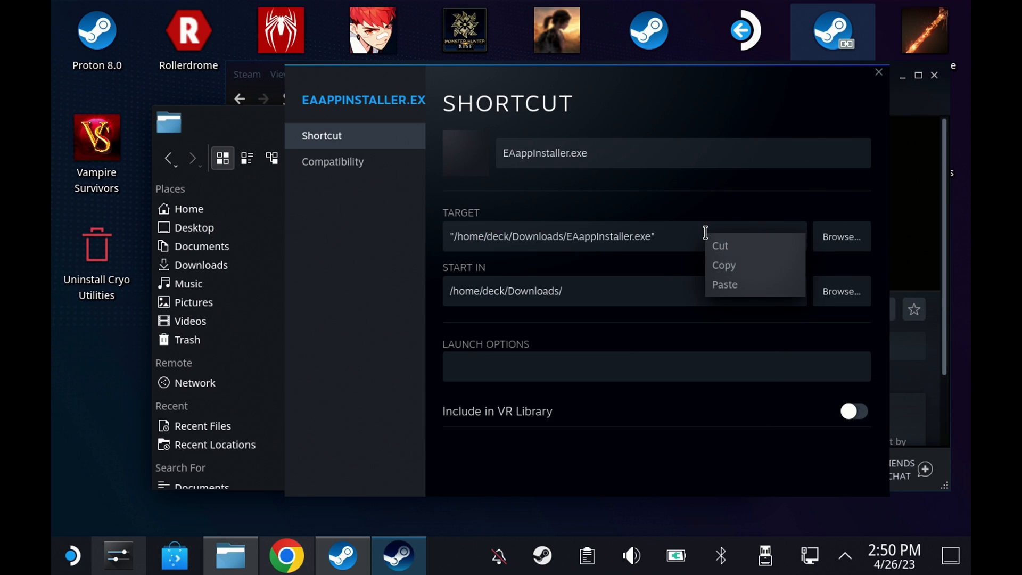
pyautogui.click(724, 284)
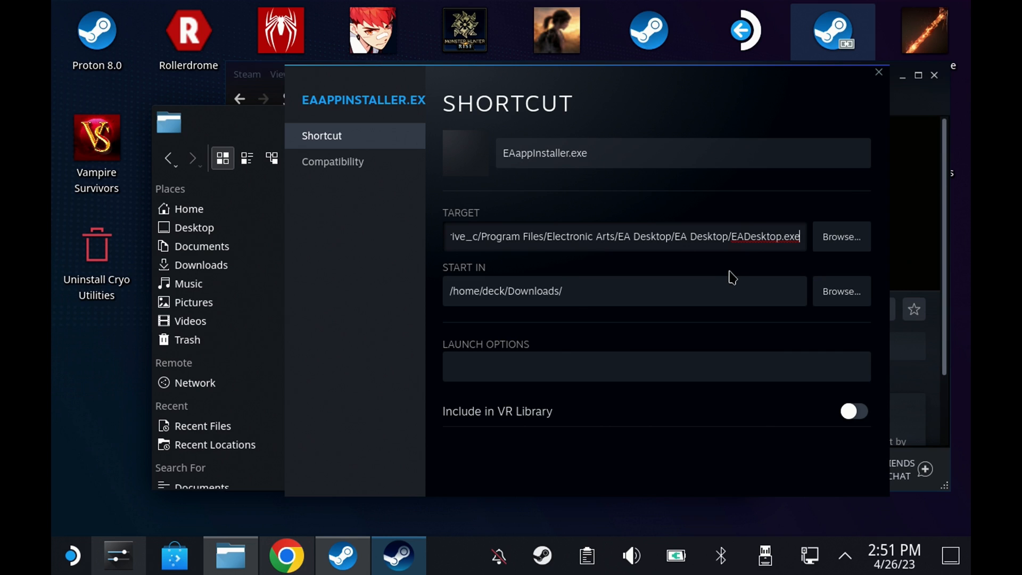
# Paste the same EADesktop.exe path into the shortcut's Start In folder
pyautogui.write('@')
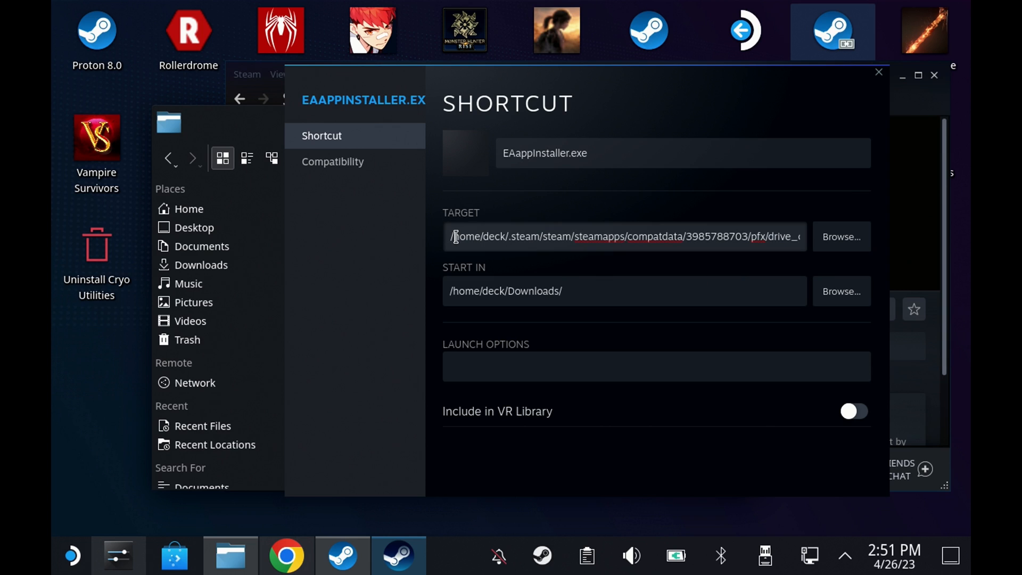
pyautogui.write('?')
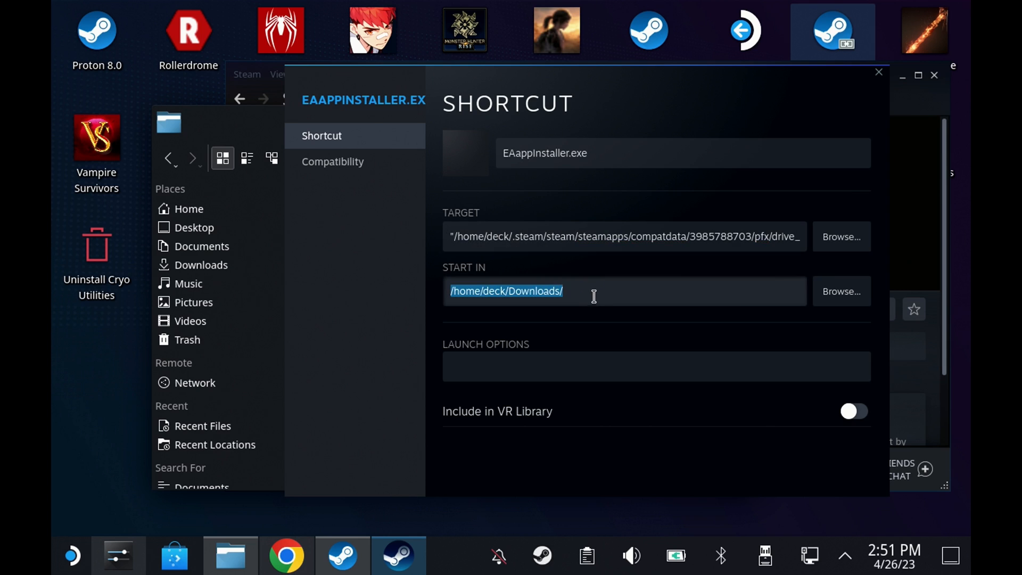
pyautogui.rightClick(593, 291)
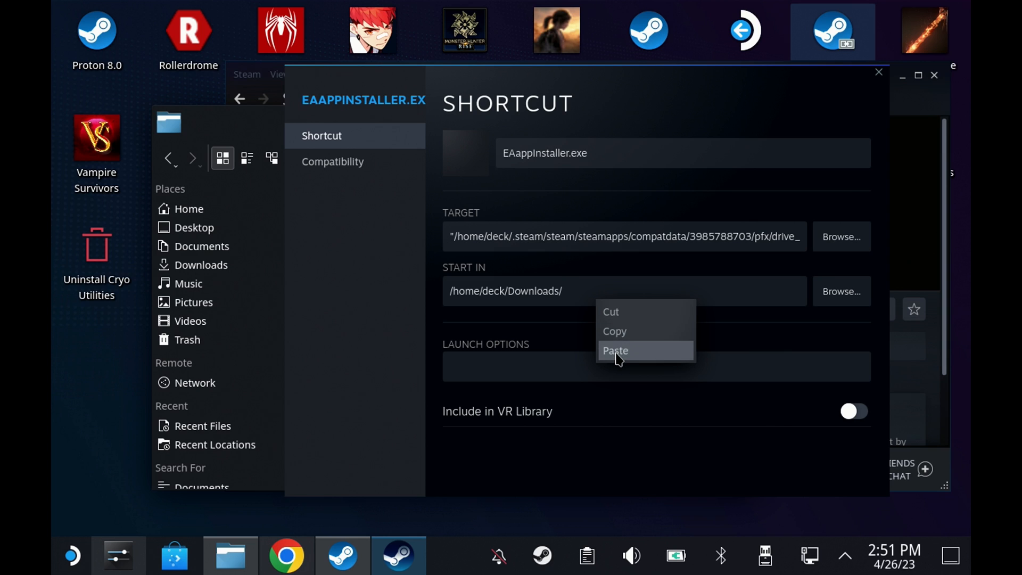
pyautogui.click(614, 350)
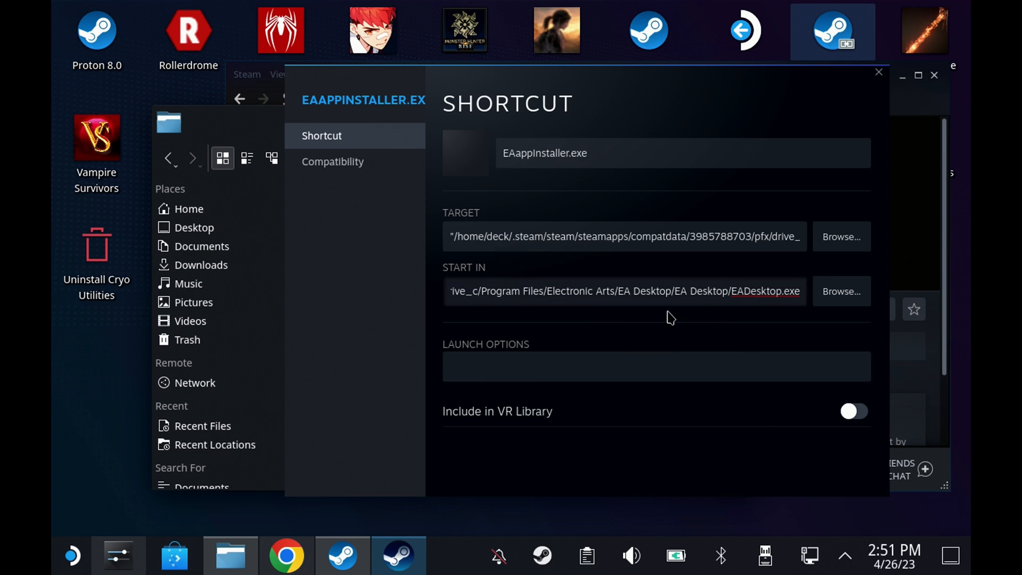